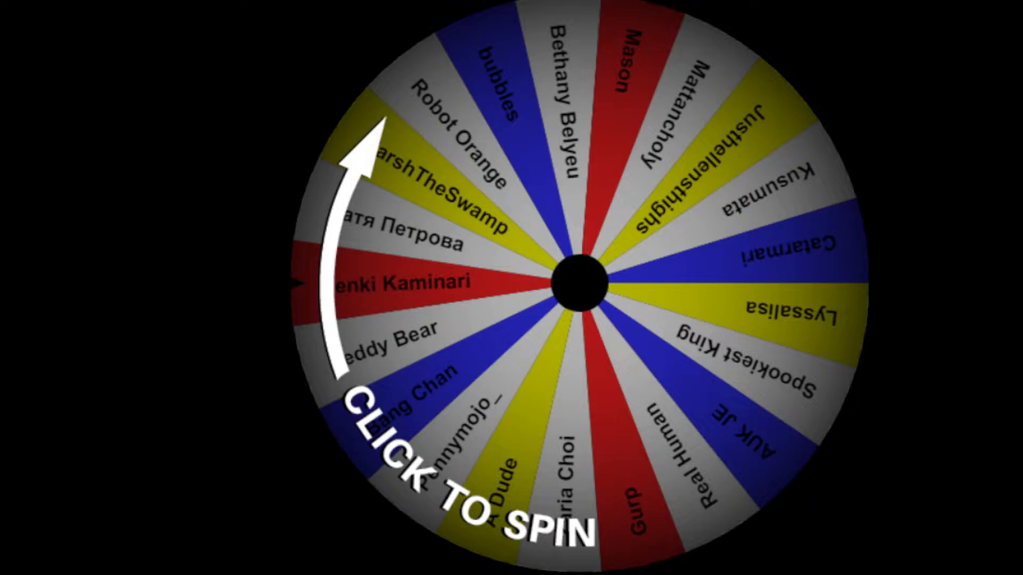
Spin the name wheel to a stop and show the 'Robot Orange' winner announcement
{"action": "left_click", "coordinate": [579, 283]}
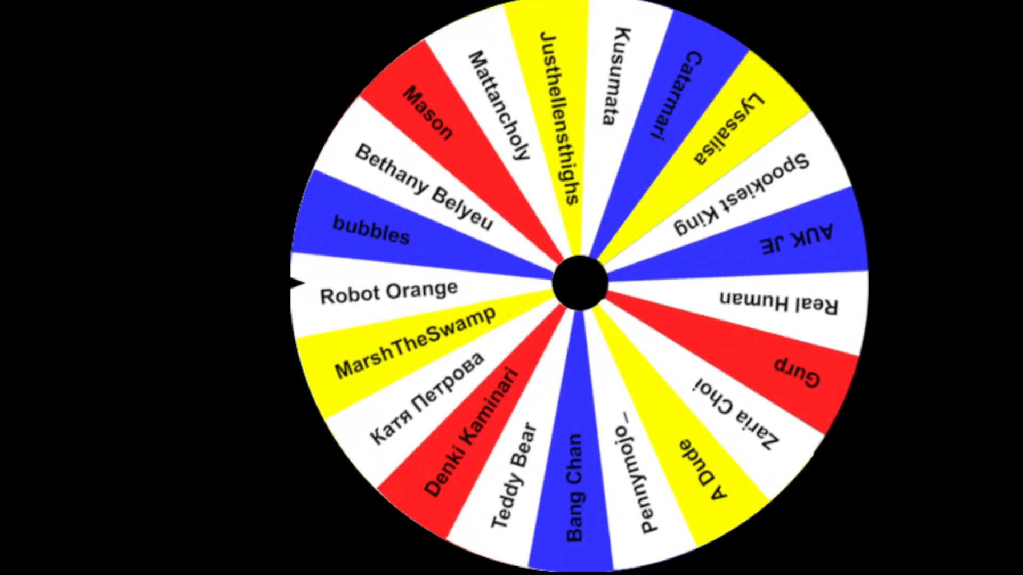
{"action": "left_click", "coordinate": [580, 284]}
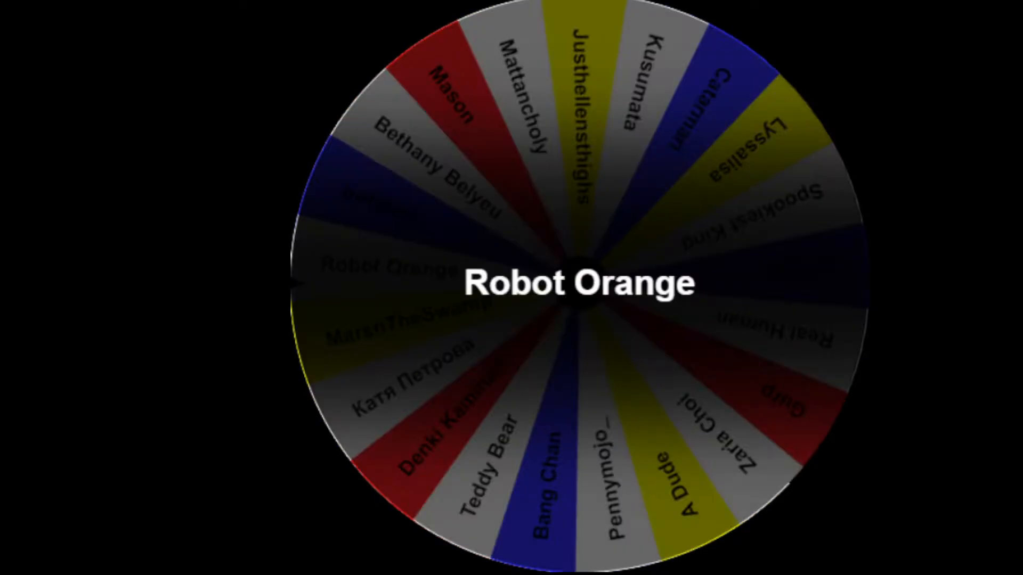